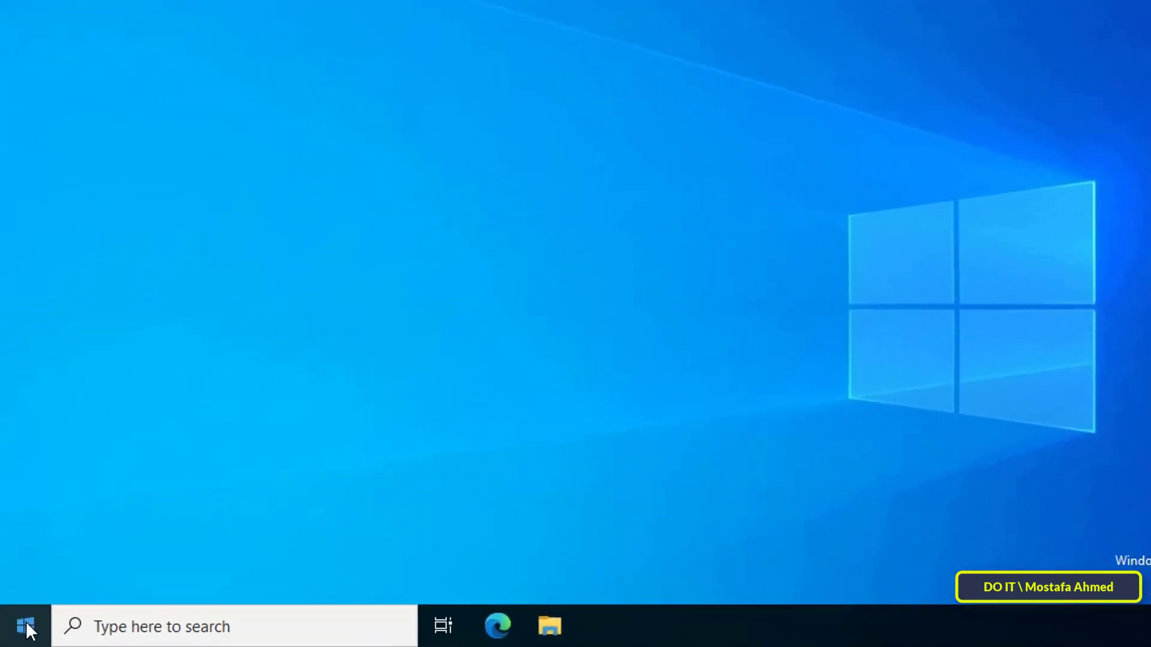
- Bring up the Start button's quick list of admin tools to launch PowerShell (Admin)
right_click(26, 625)
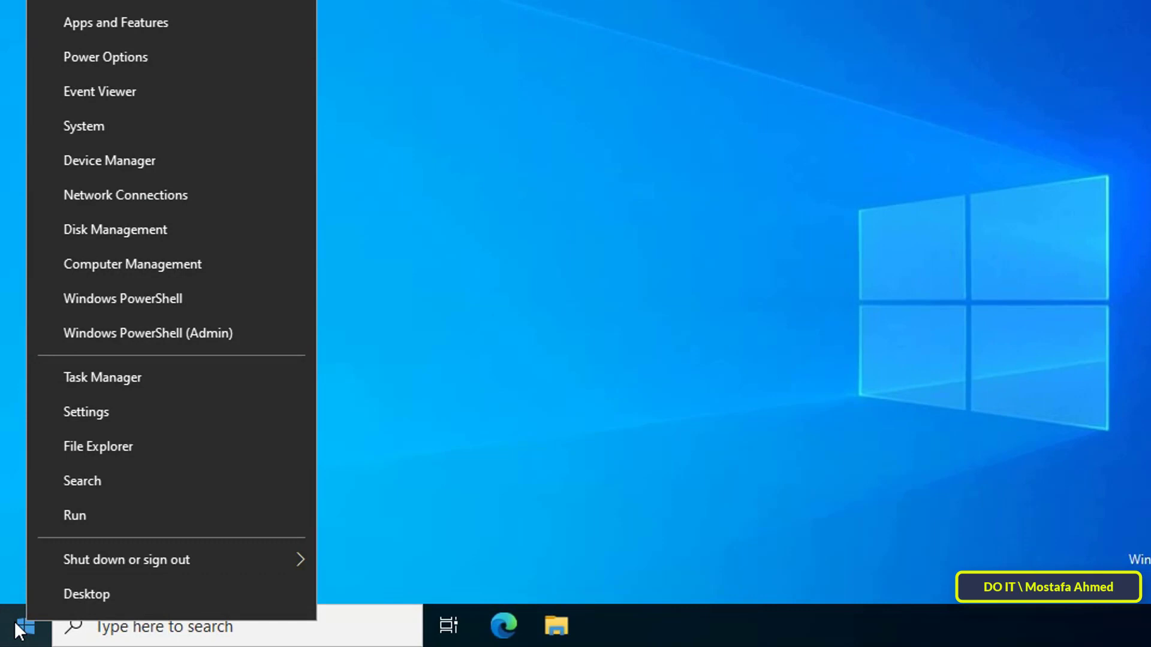
mouse_move(296, 359)
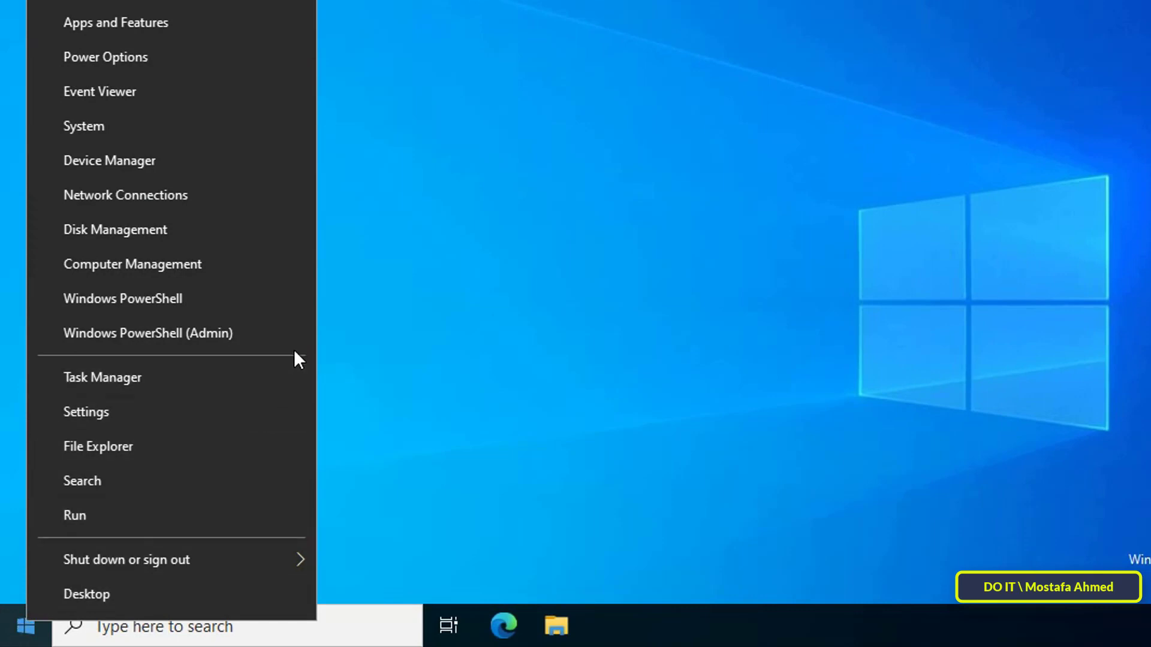
mouse_move(277, 355)
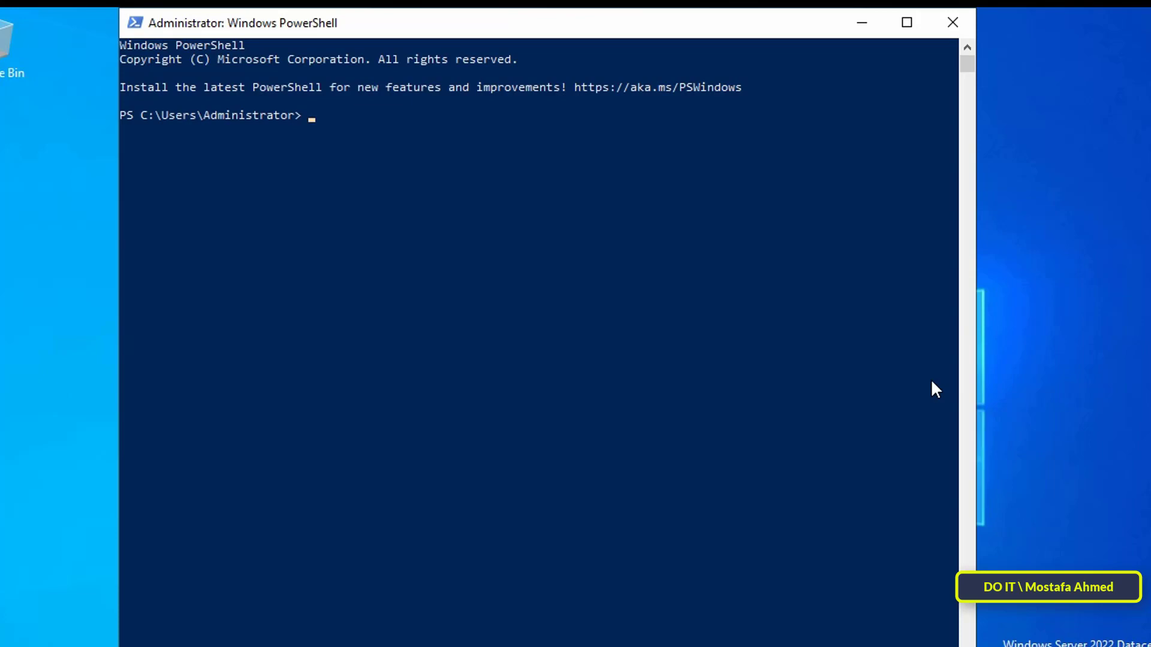
- Run Get-Service adws, kdc, netlogon, dns to confirm all four services are Running
type("Get")
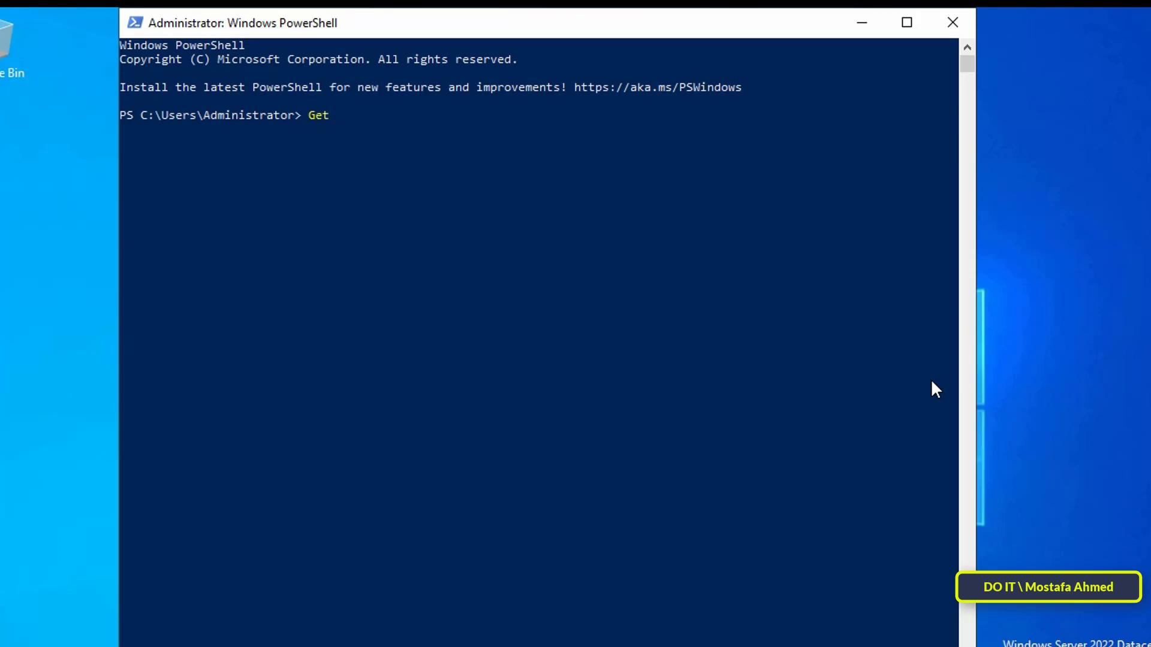
type("-s")
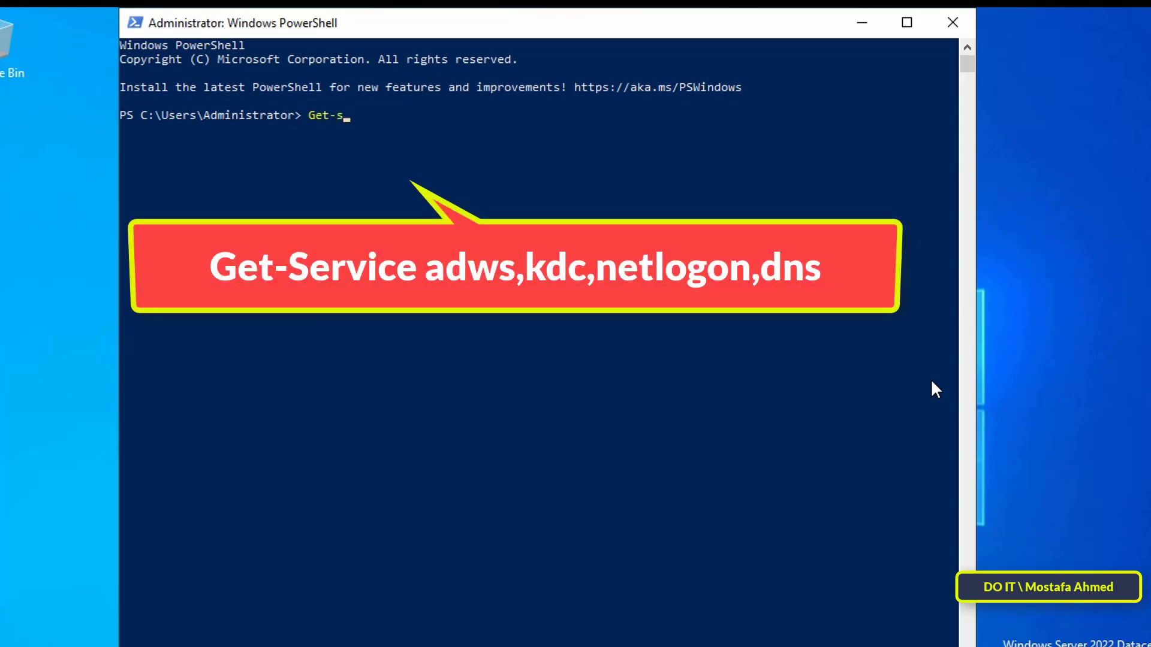
type("erv")
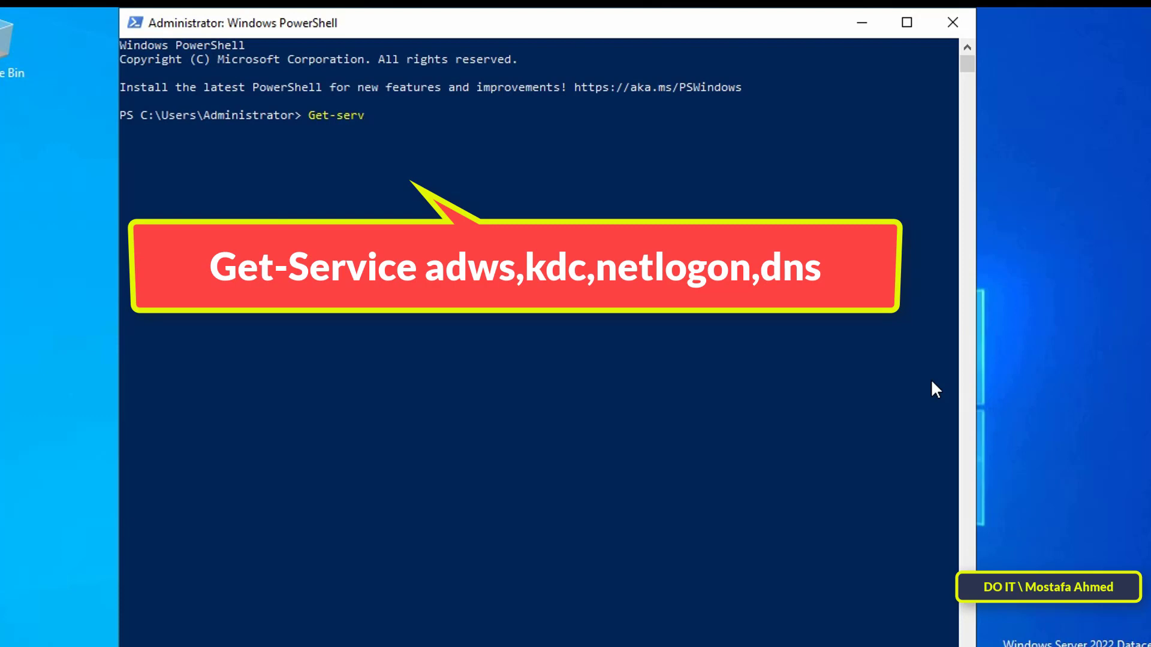
type("ice")
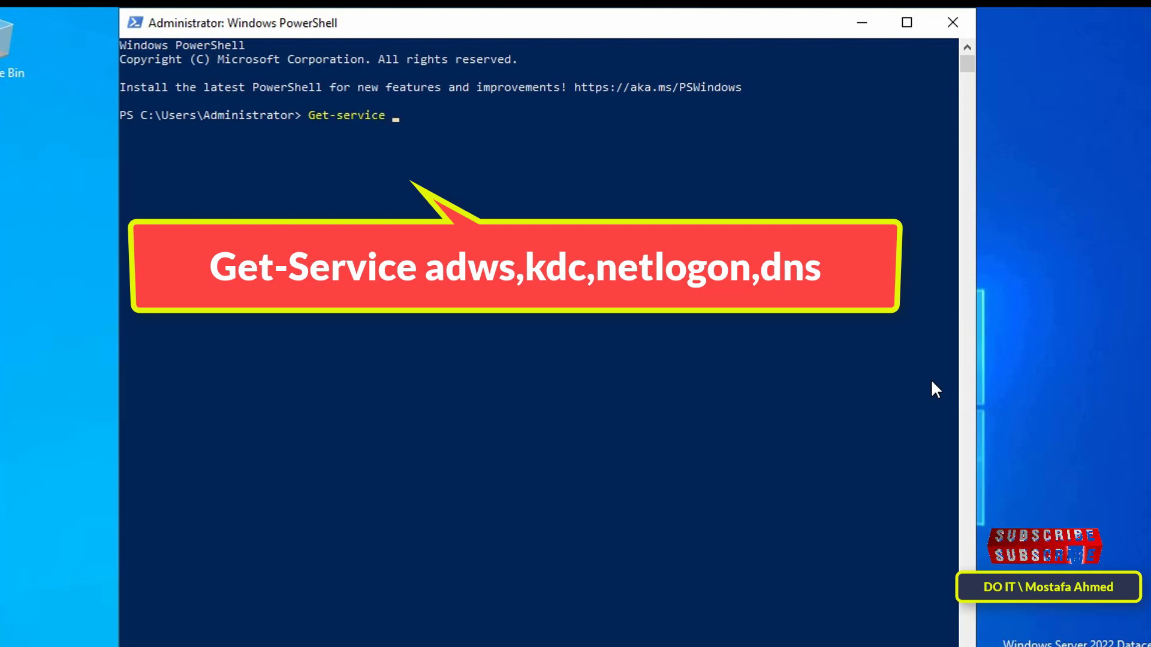
type("adws,")
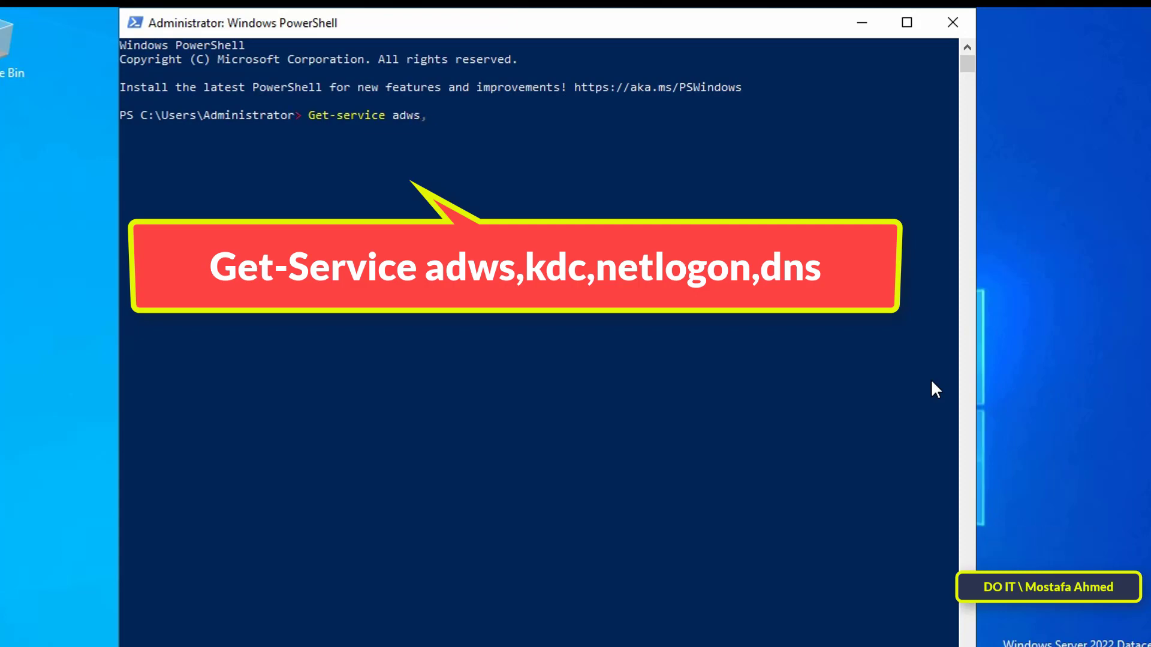
type("kd")
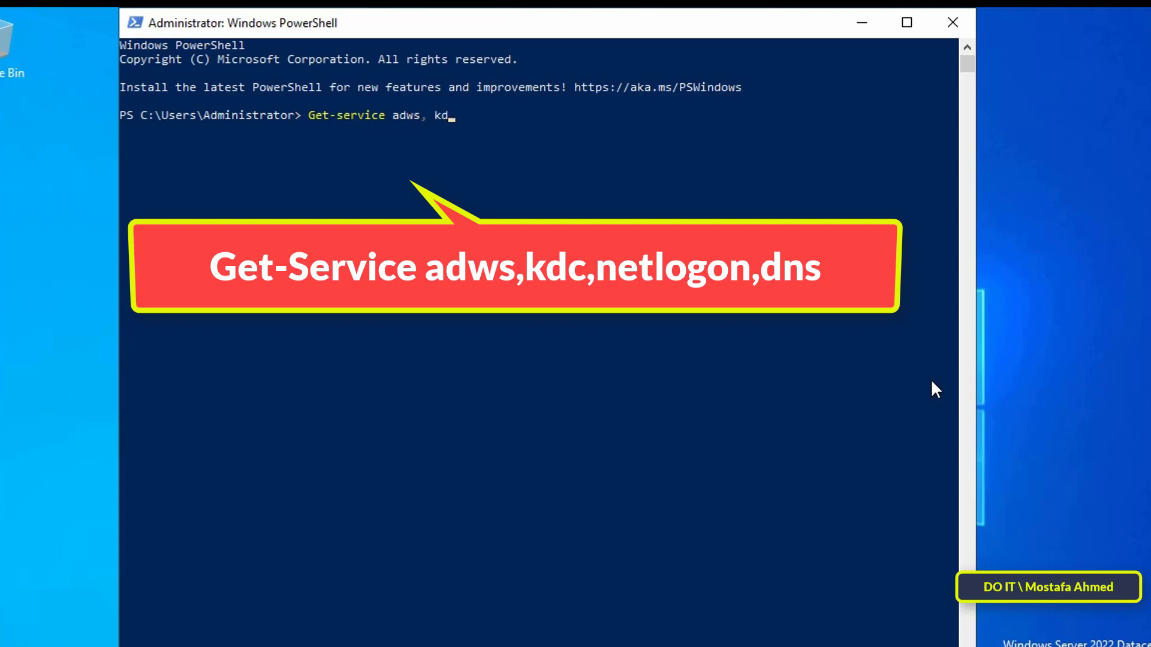
type("c, netlogon, dns")
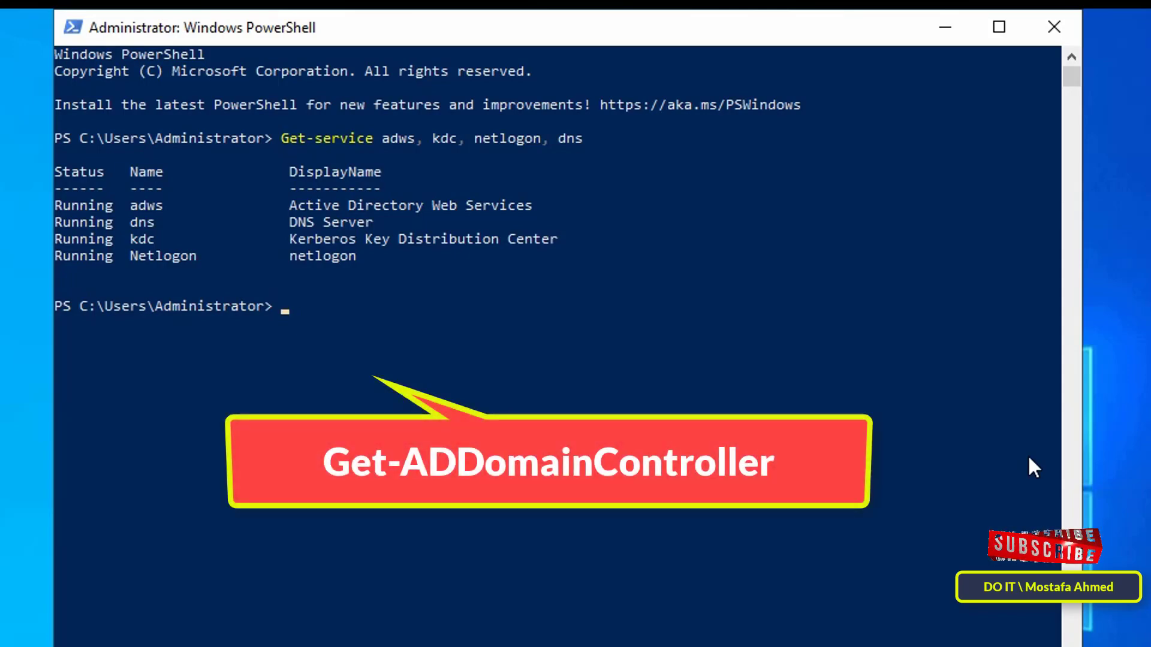
- Run Get-ADDomainController and review SERVER2022's details for DOIT.COM
type("Get-")
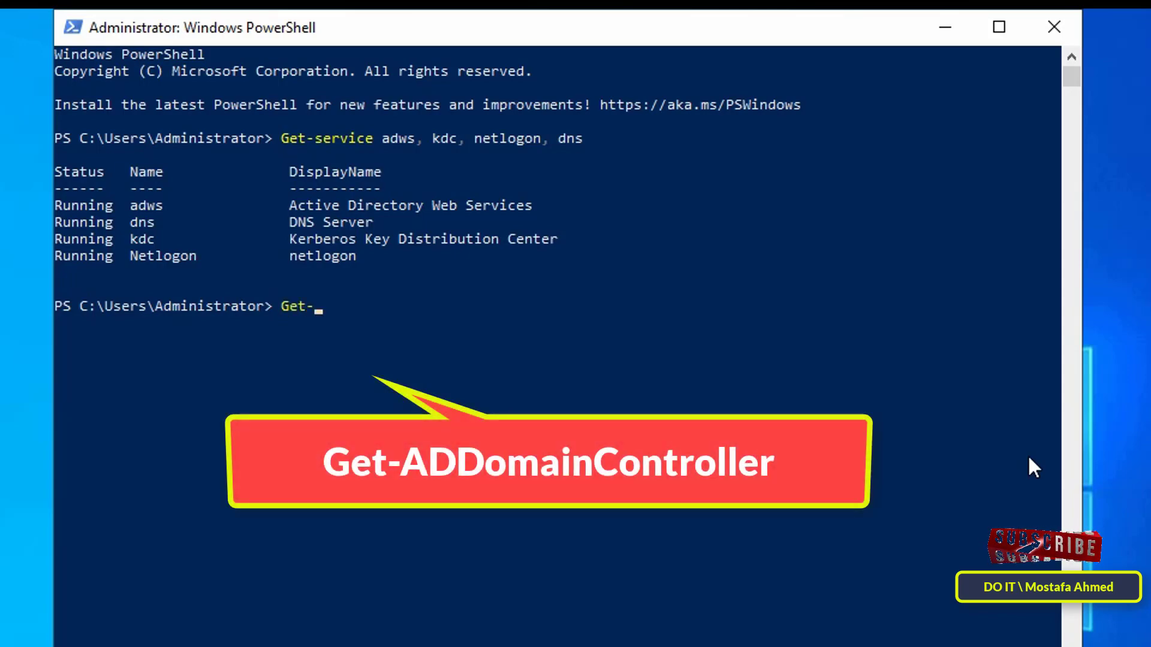
type("ADDomain")
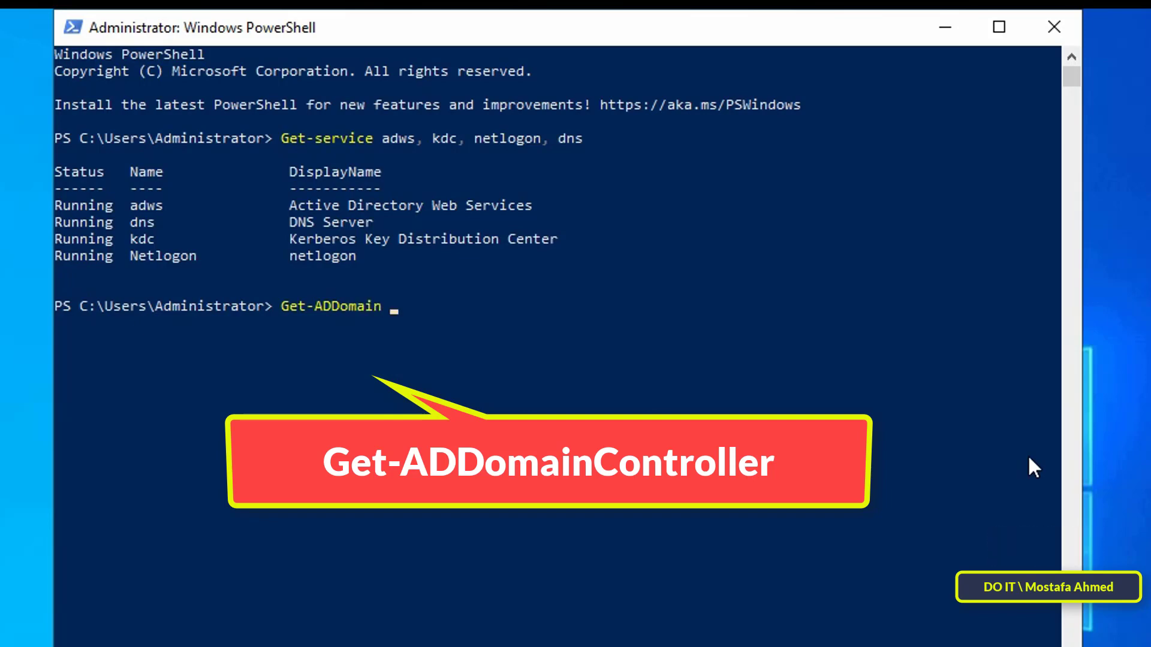
type("co")
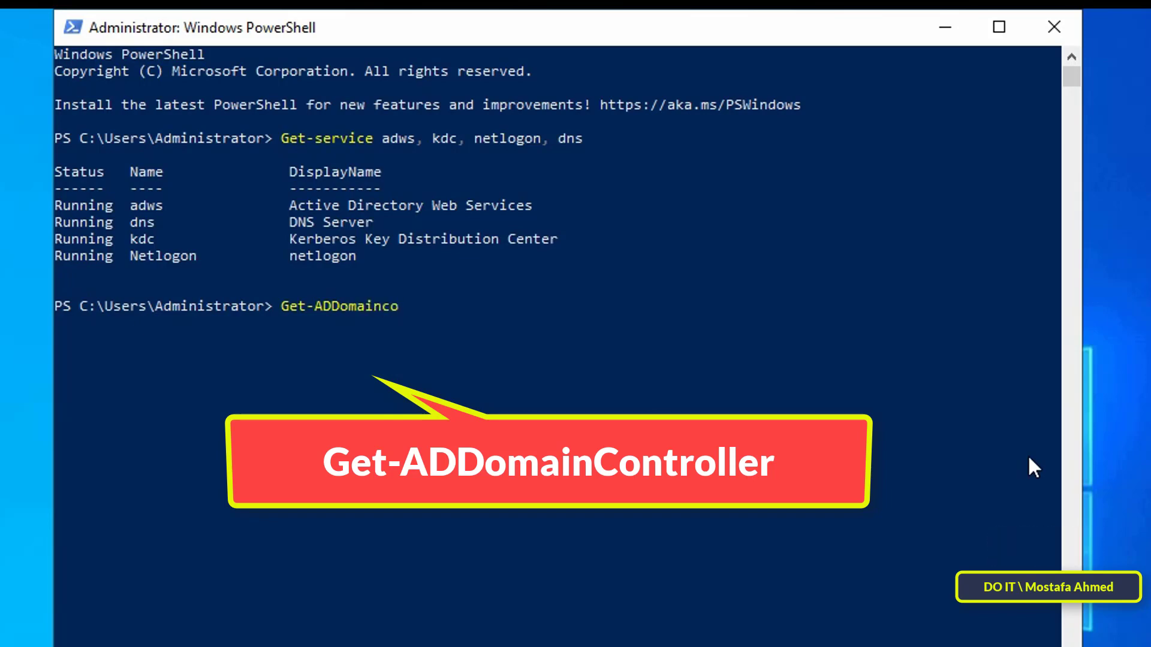
type("ntroller")
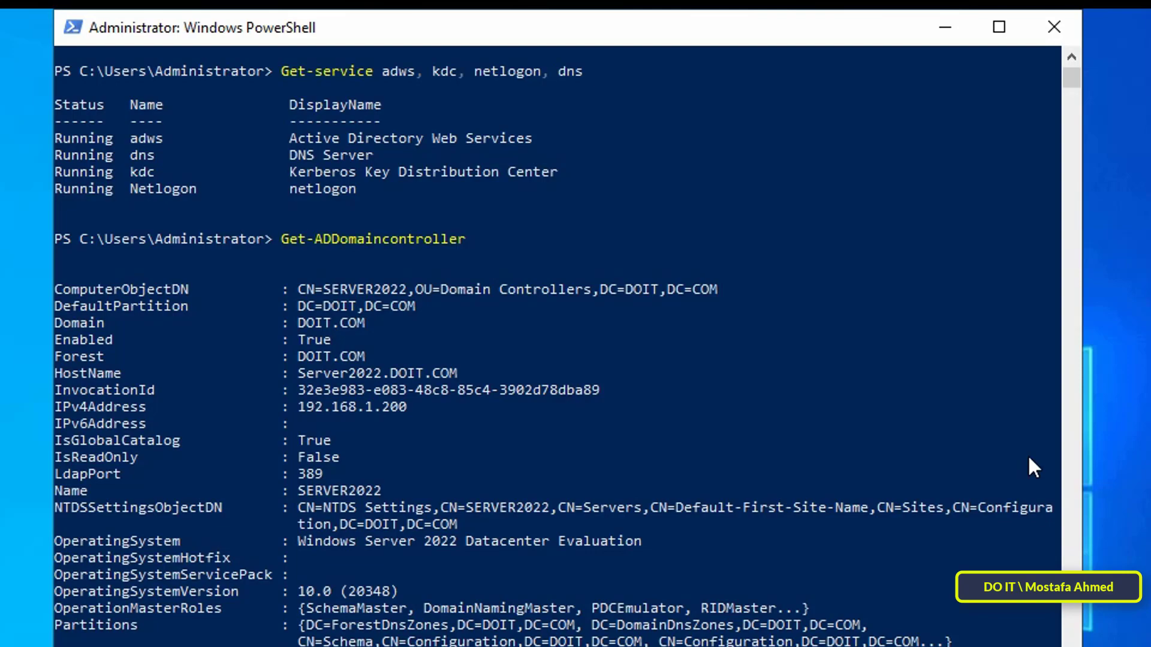
scroll("down", 3)
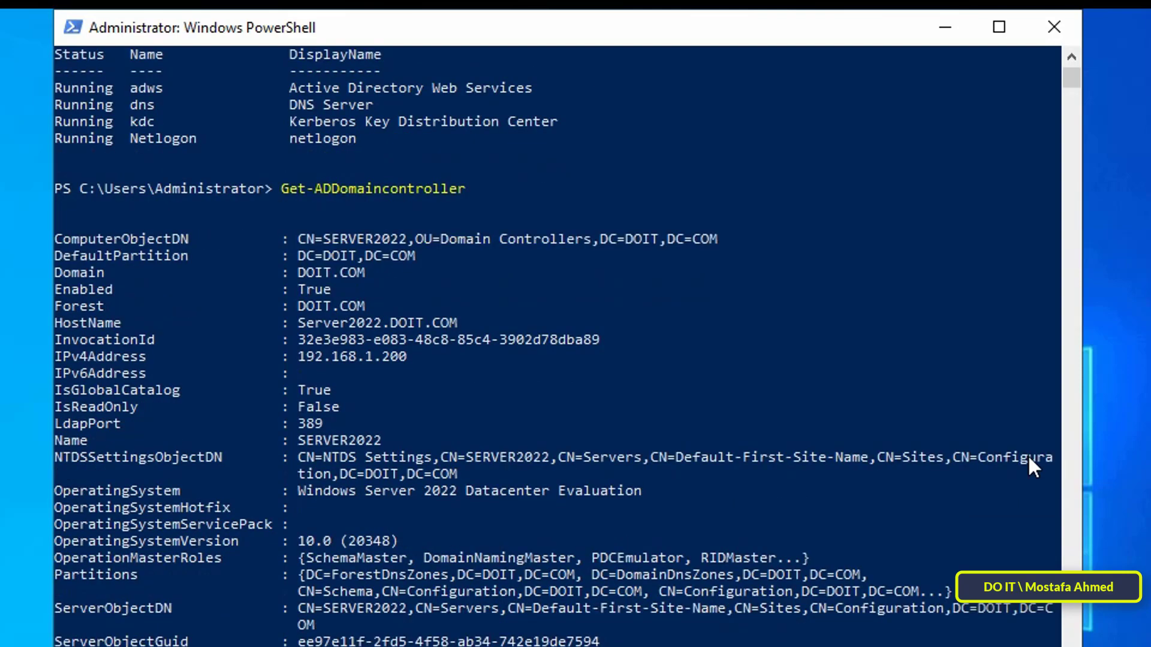
scroll("down", 3)
type("Get")
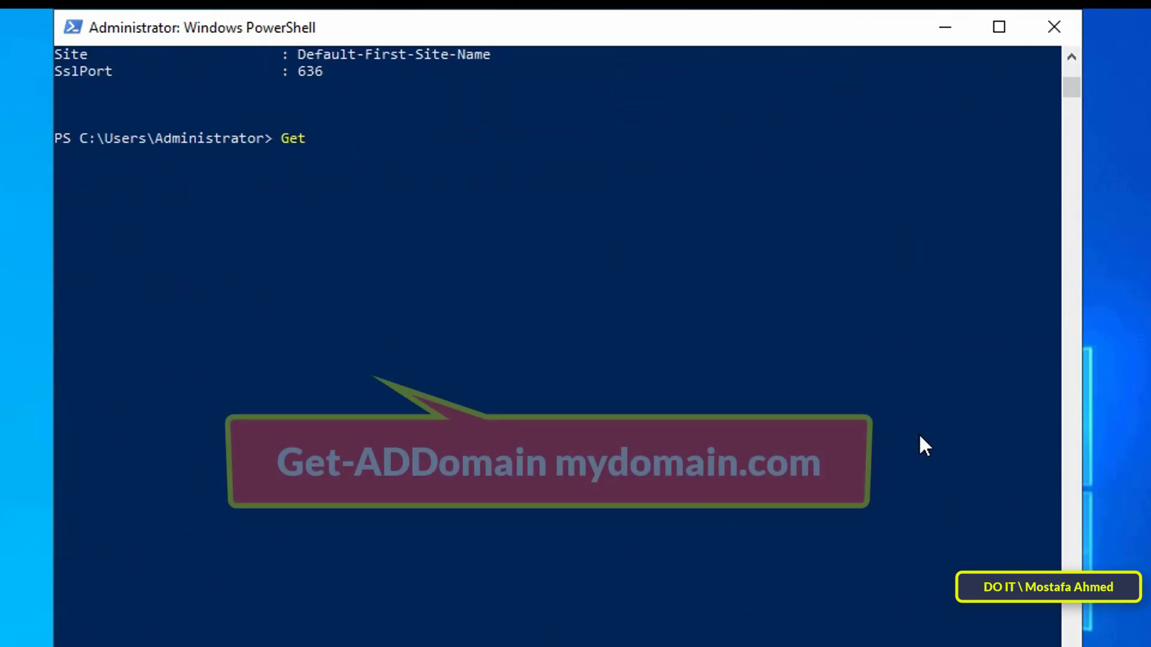
- Run Get-ADDomain DOIT.com to show the domain's mode, containers and master roles
type("A")
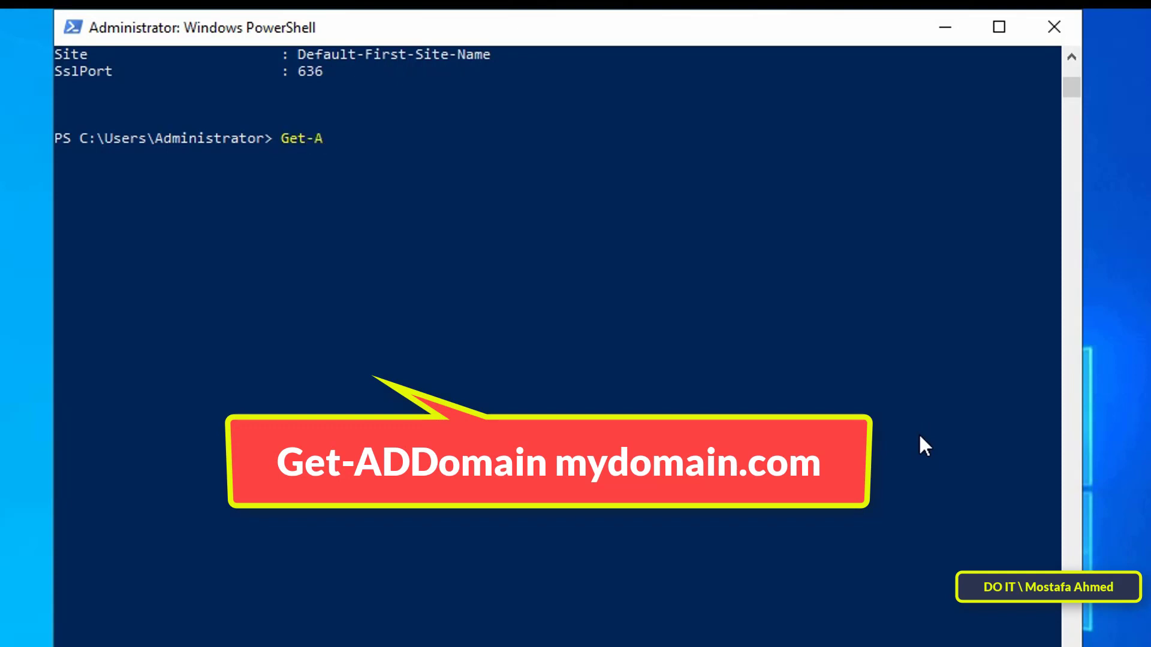
type("DDomain")
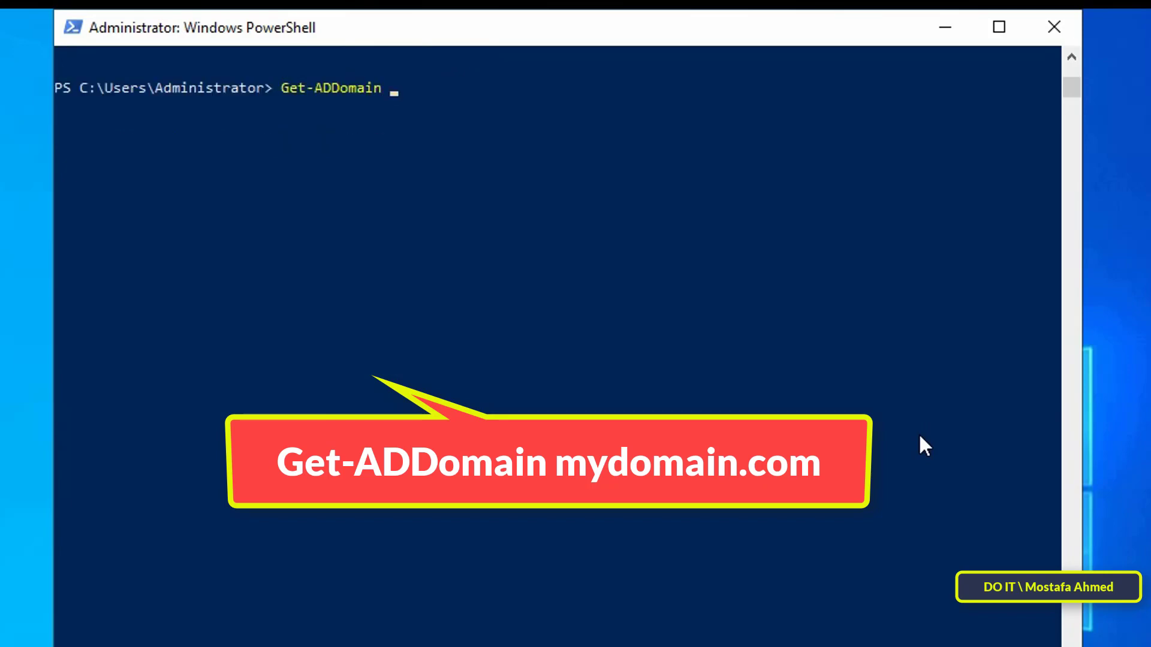
type("DOIT.com")
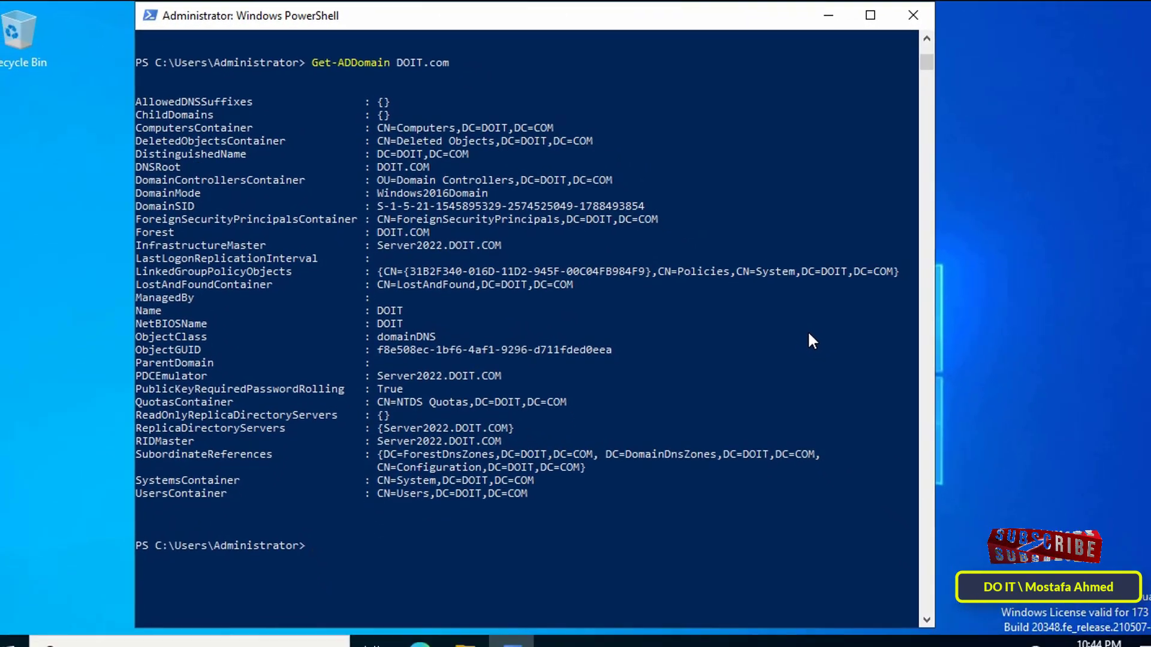
- Run Get-ADForest DOIT.com to show forest mode, root domain and schema master
type("G")
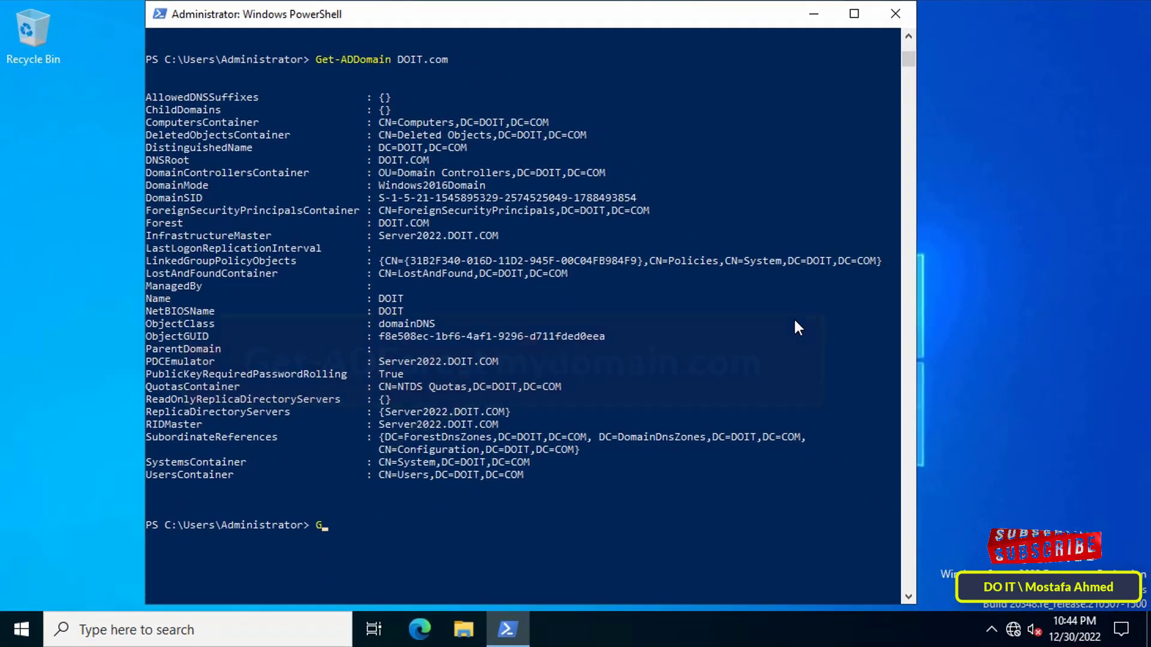
type("et-ADfo")
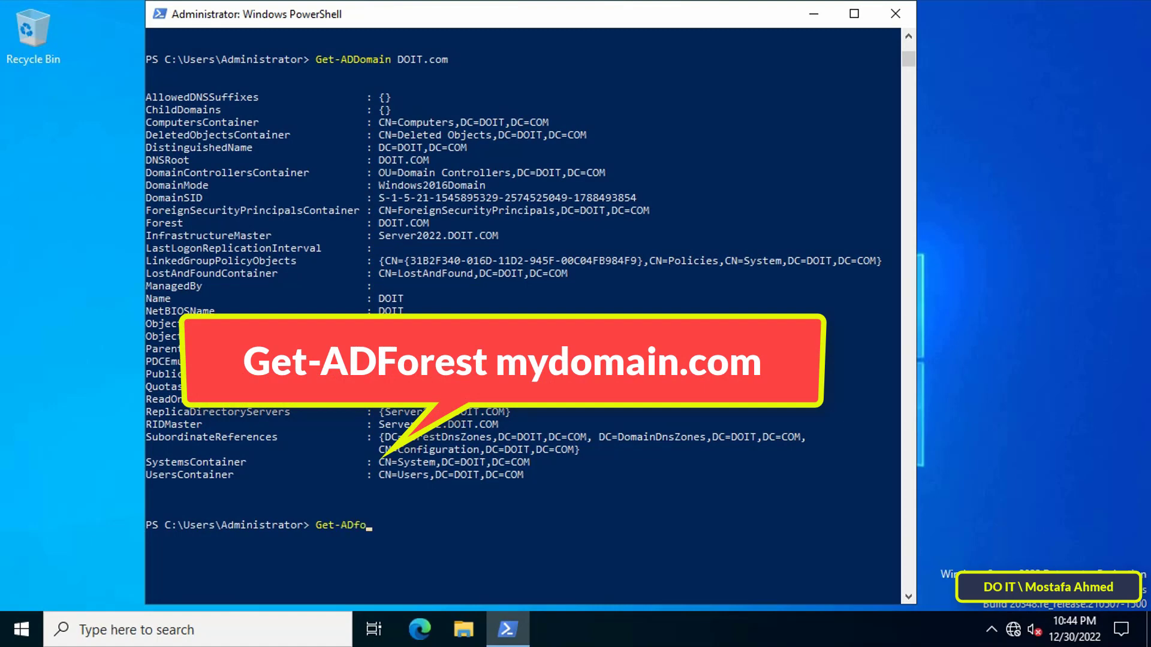
type("rest")
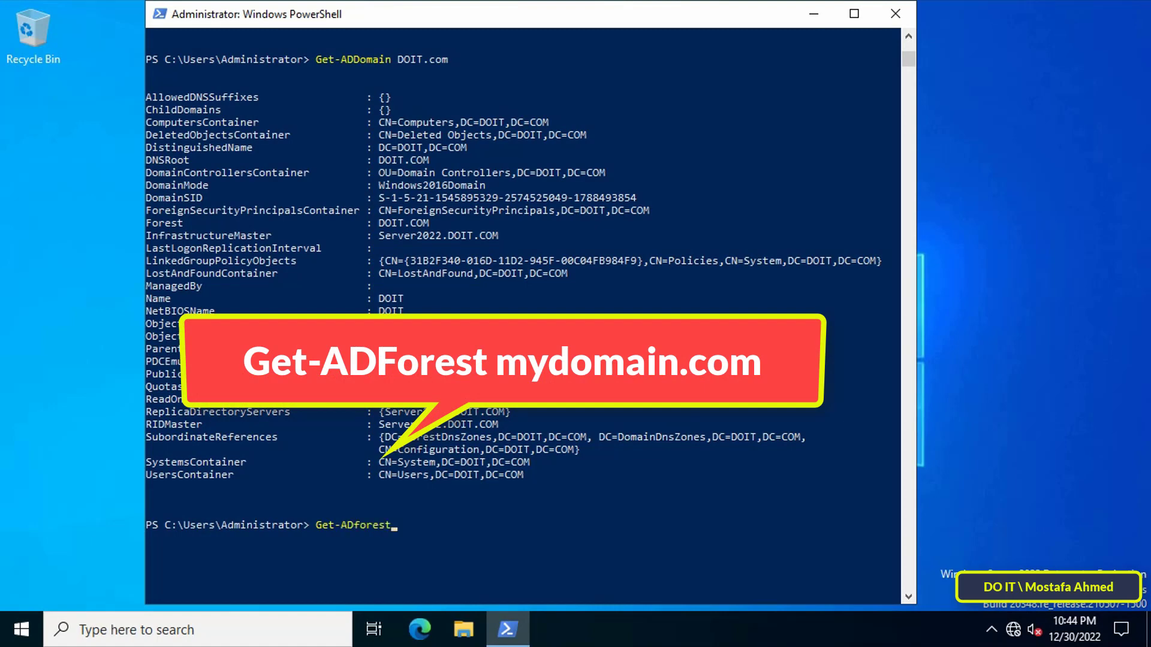
type("DO")
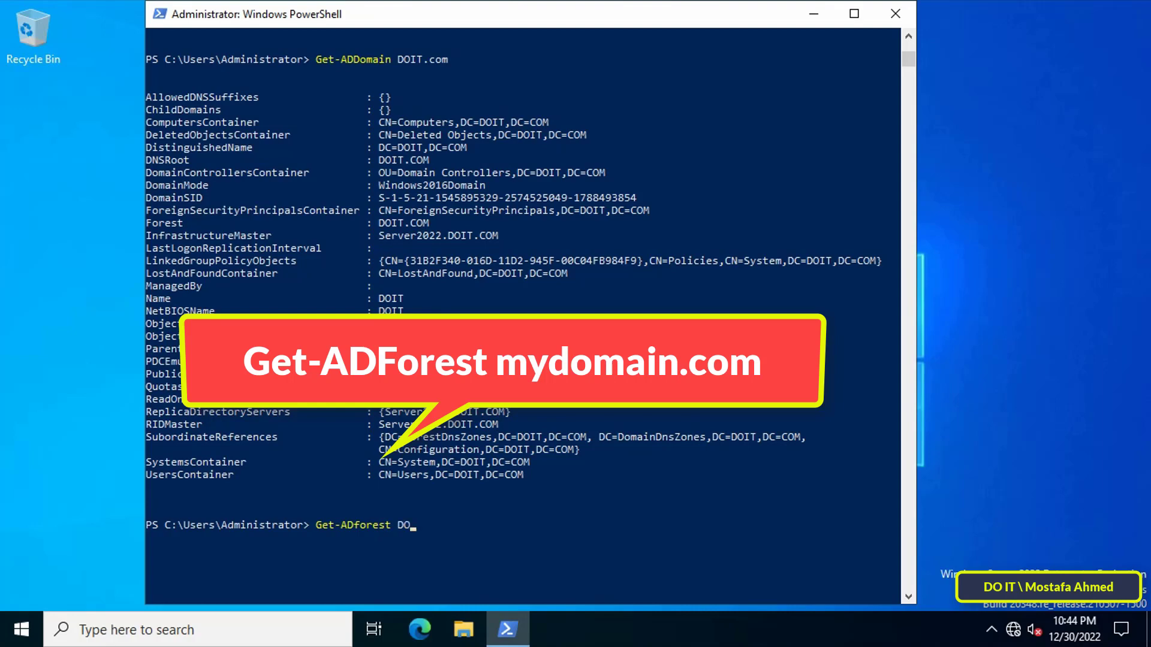
type("IT.c")
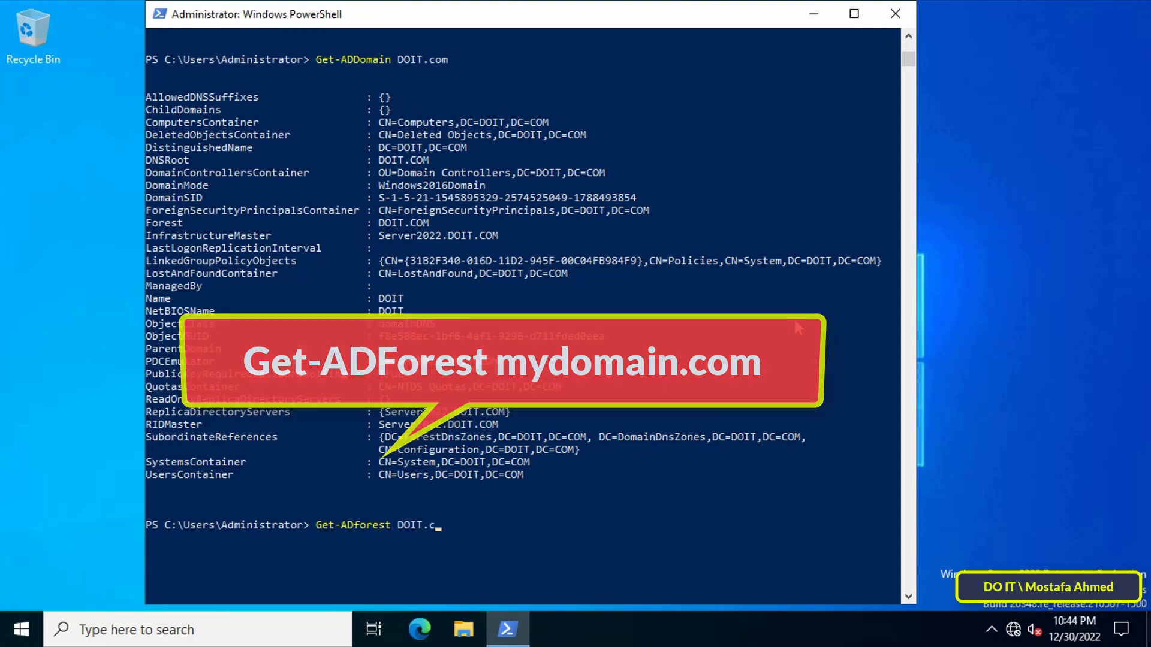
key("Return")
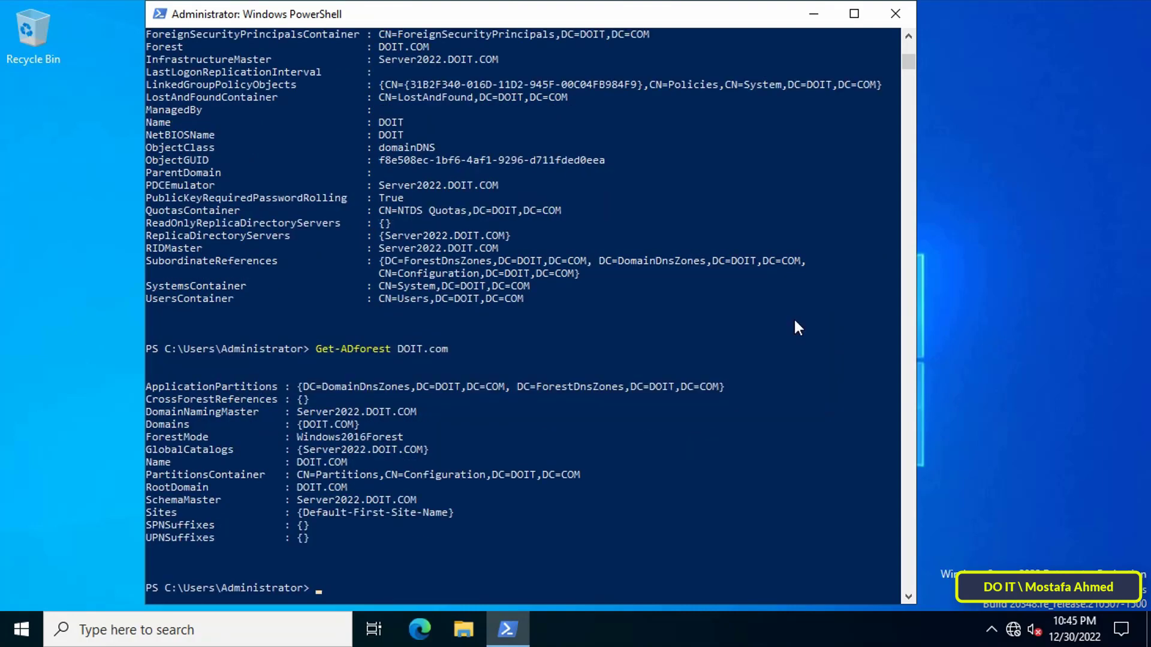